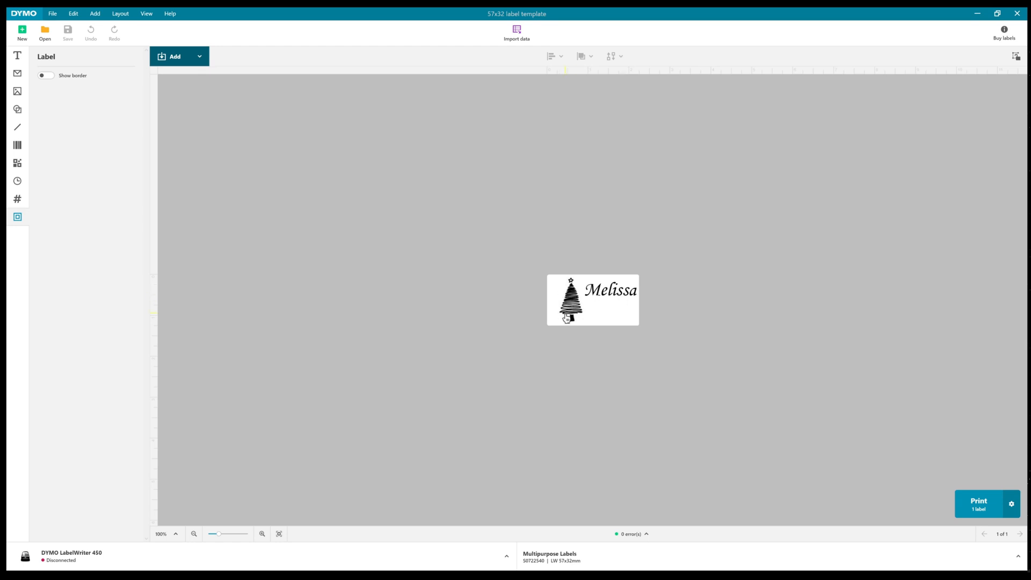
Select the Christmas tree picture beside 'Melissa' to show its Image properties panel
left_click(569, 310)
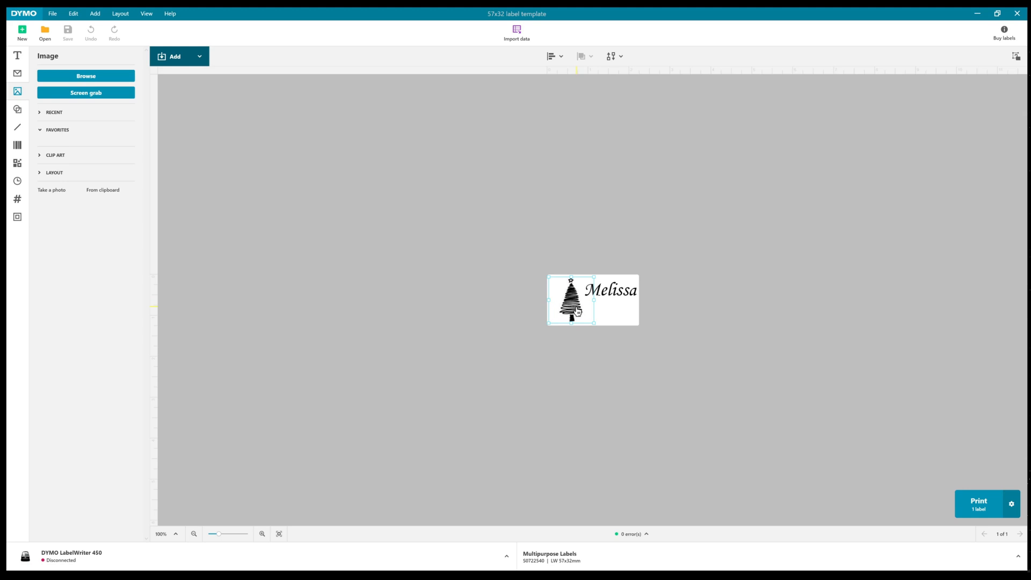
left_click(610, 290)
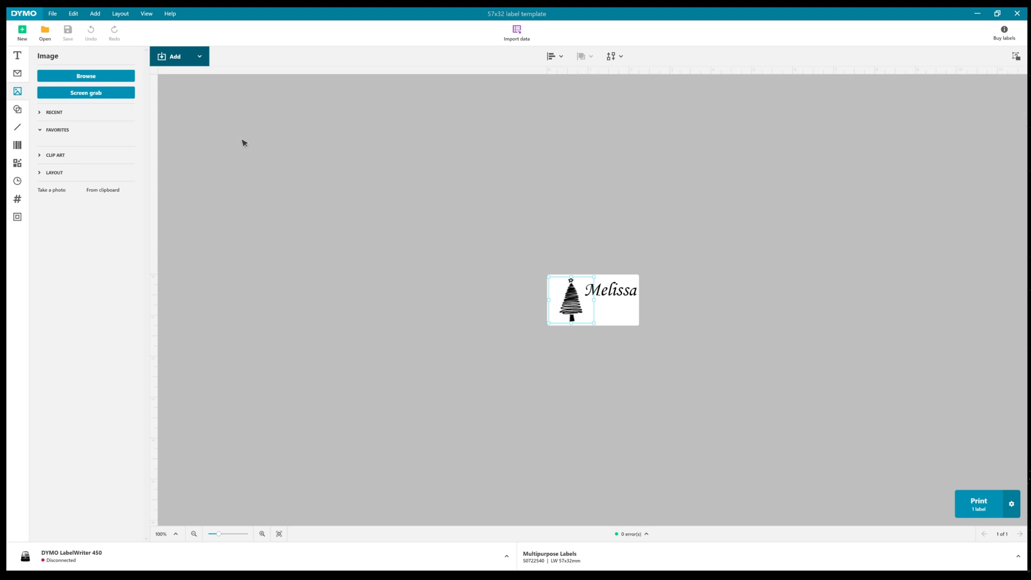
mouse_move(240, 145)
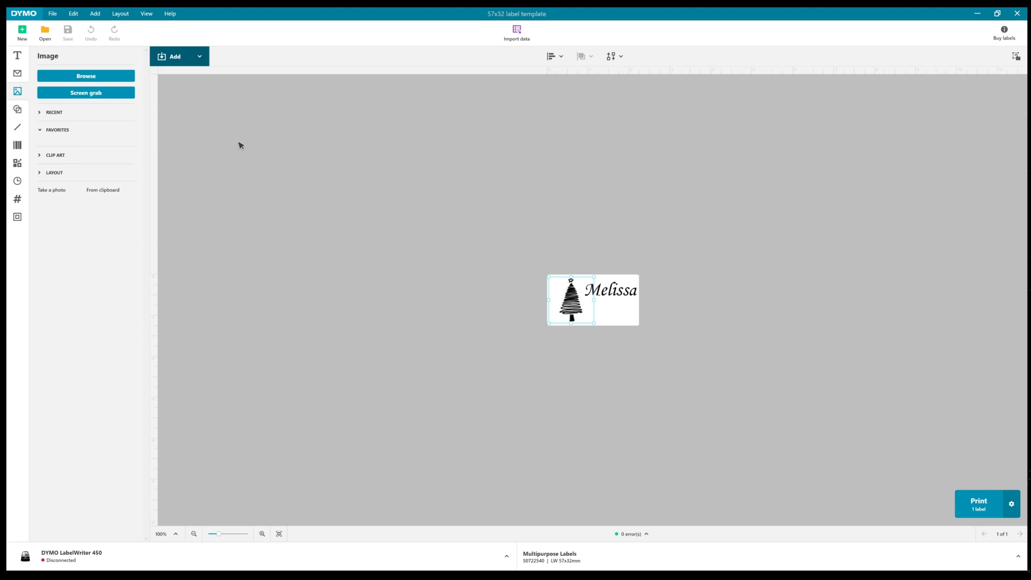
mouse_move(236, 148)
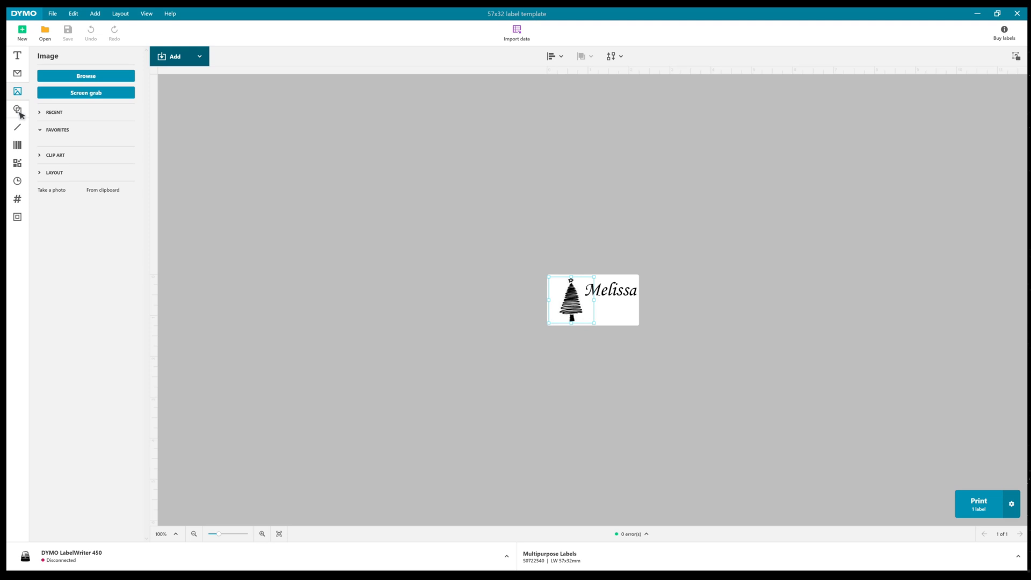
mouse_move(18, 79)
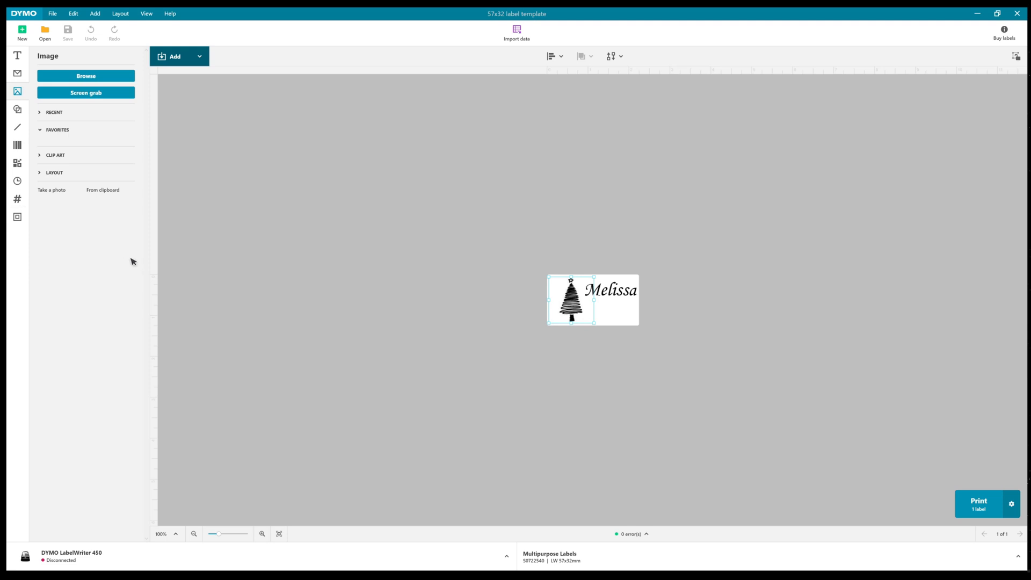
mouse_move(690, 561)
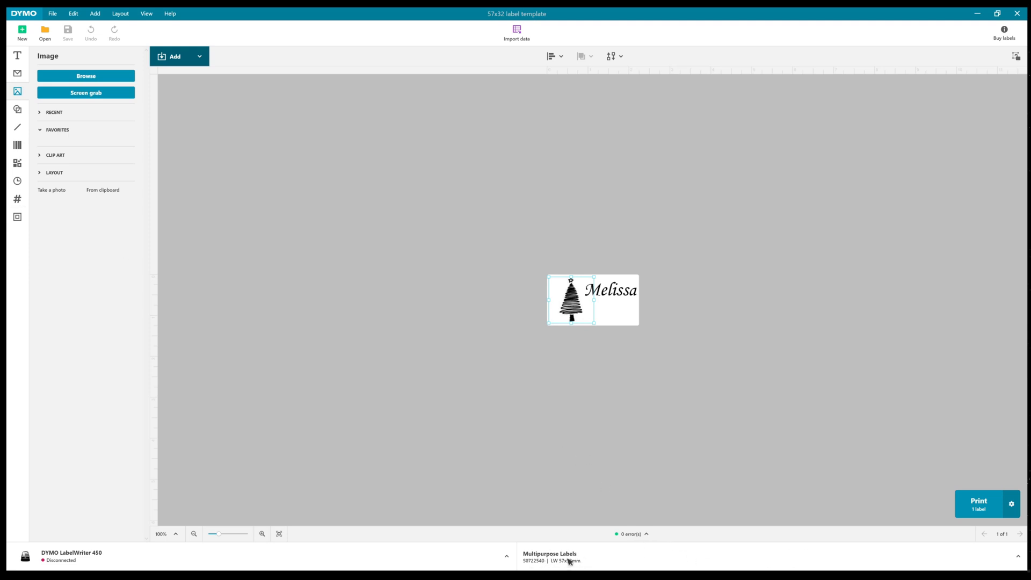
mouse_move(577, 567)
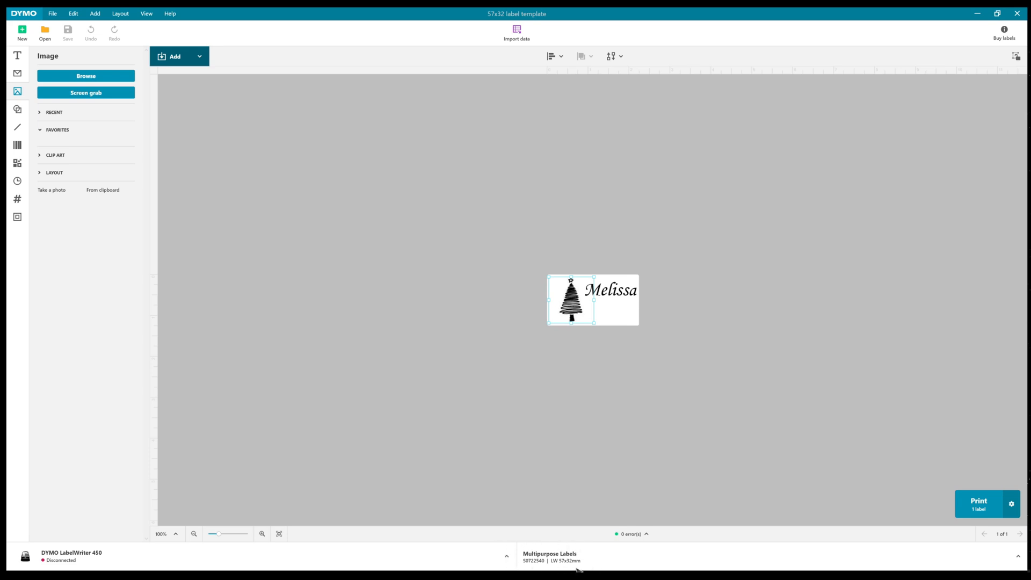
mouse_move(559, 567)
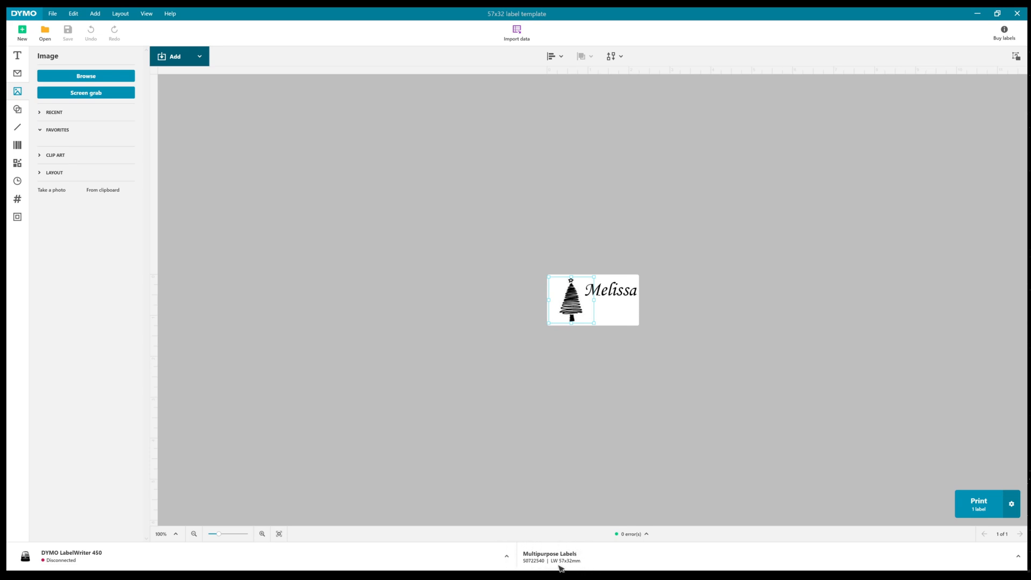
mouse_move(660, 457)
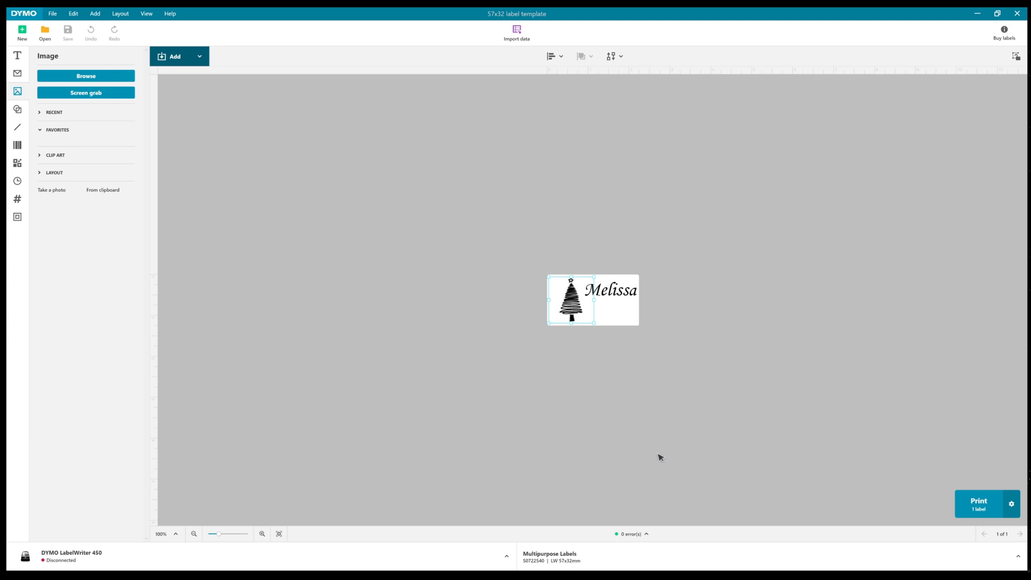
mouse_move(105, 562)
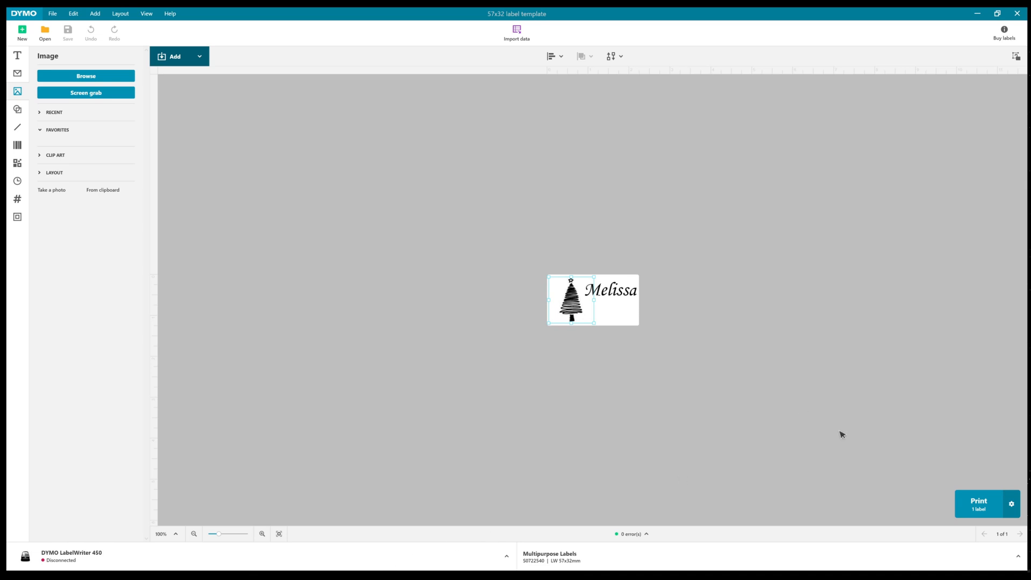
mouse_move(979, 505)
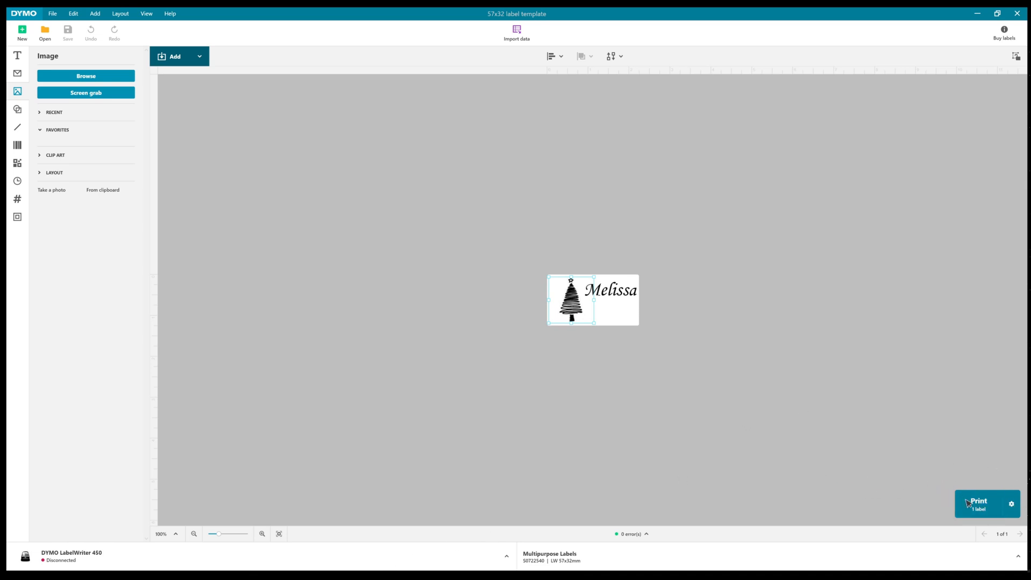
mouse_move(900, 445)
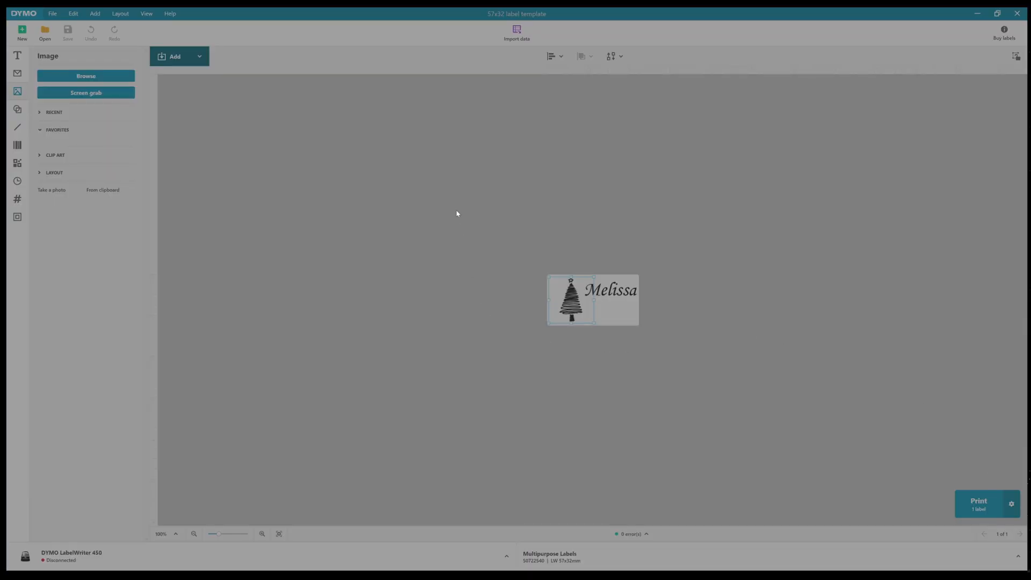
mouse_move(497, 182)
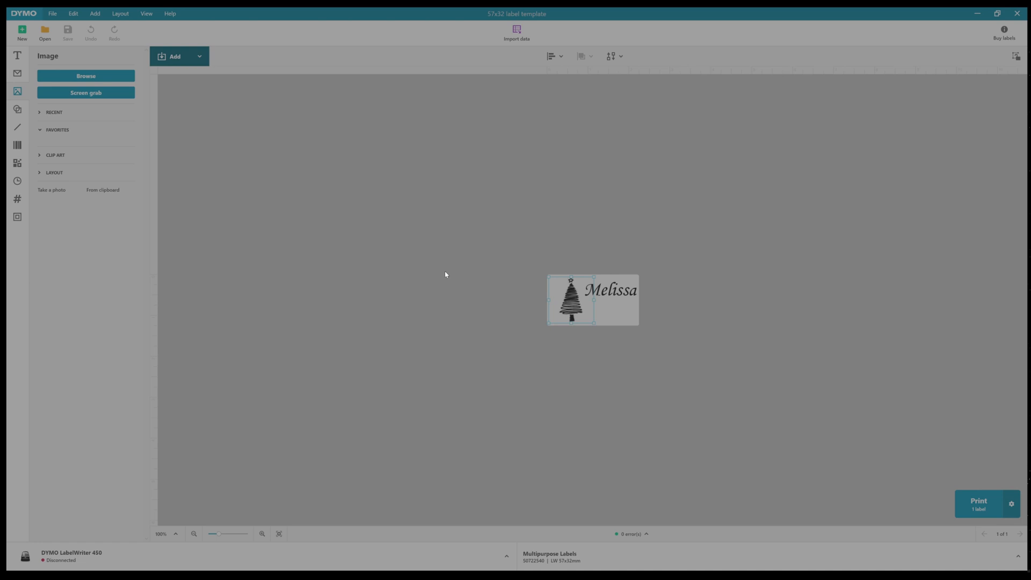
mouse_move(410, 307)
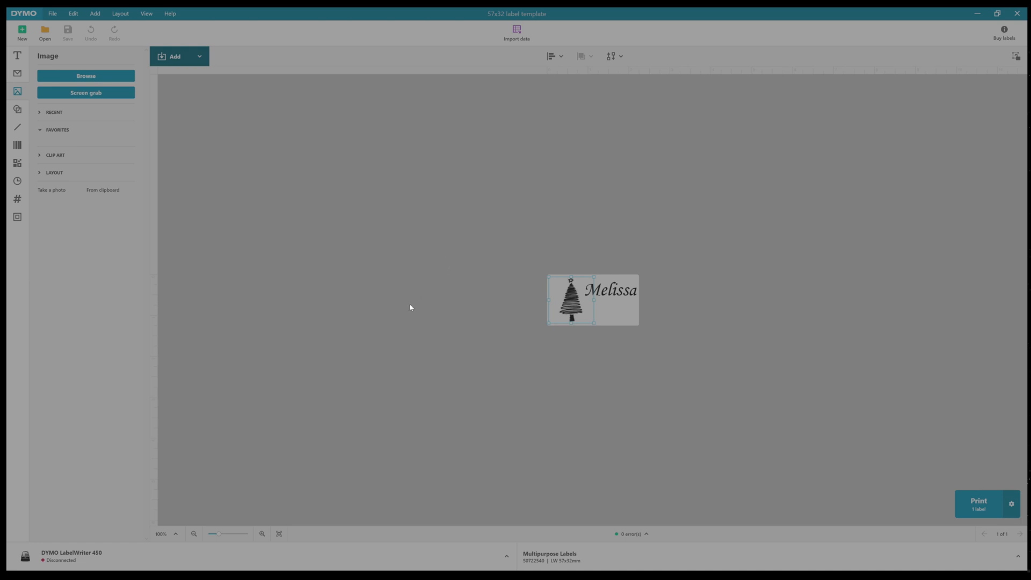
mouse_move(391, 395)
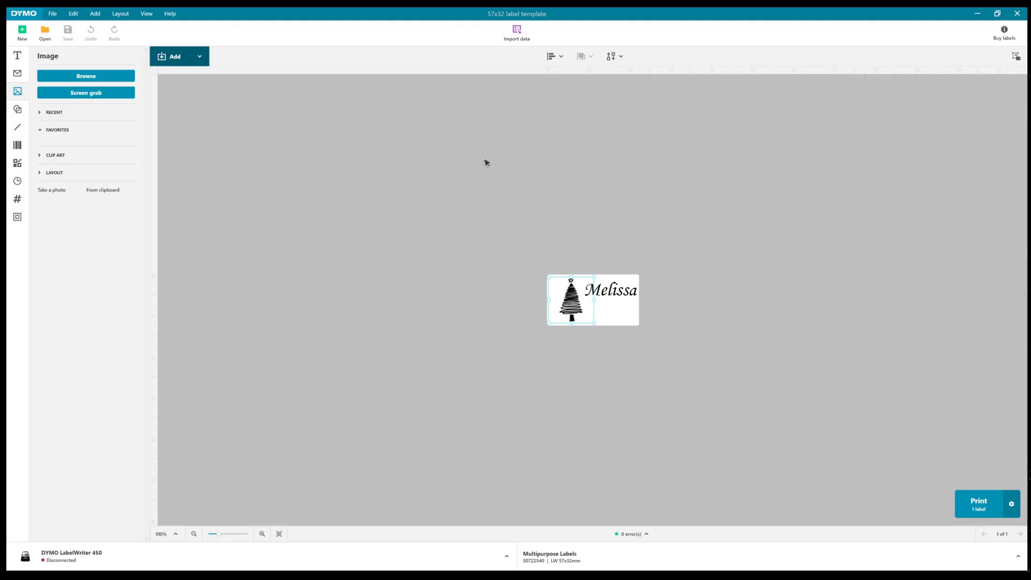
mouse_move(353, 152)
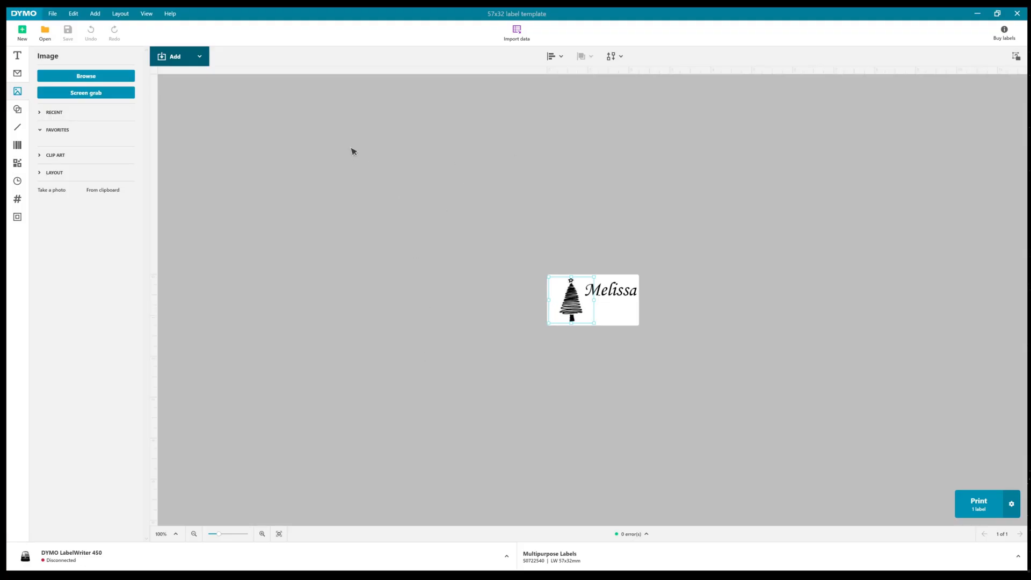
mouse_move(434, 135)
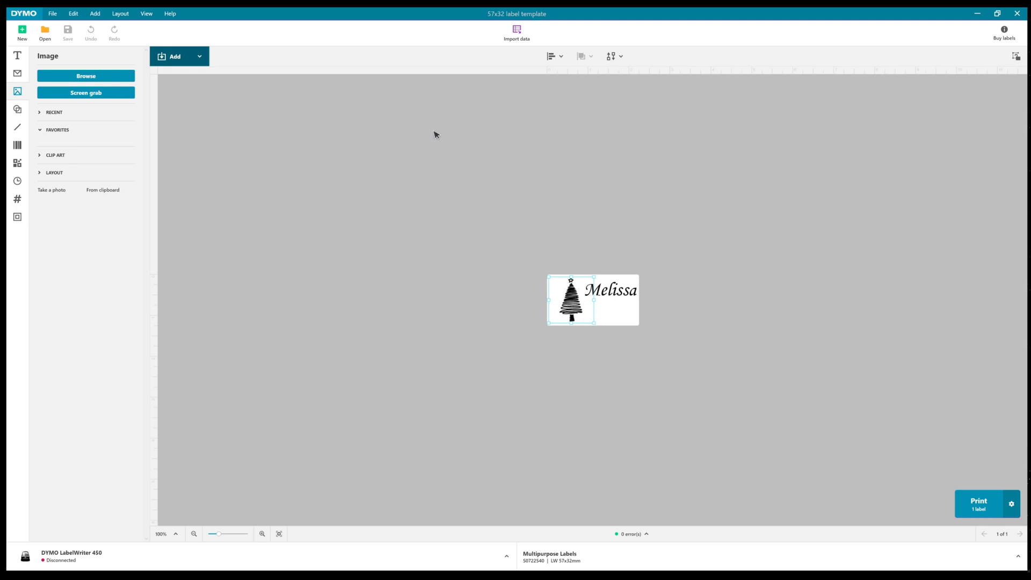
mouse_move(45, 31)
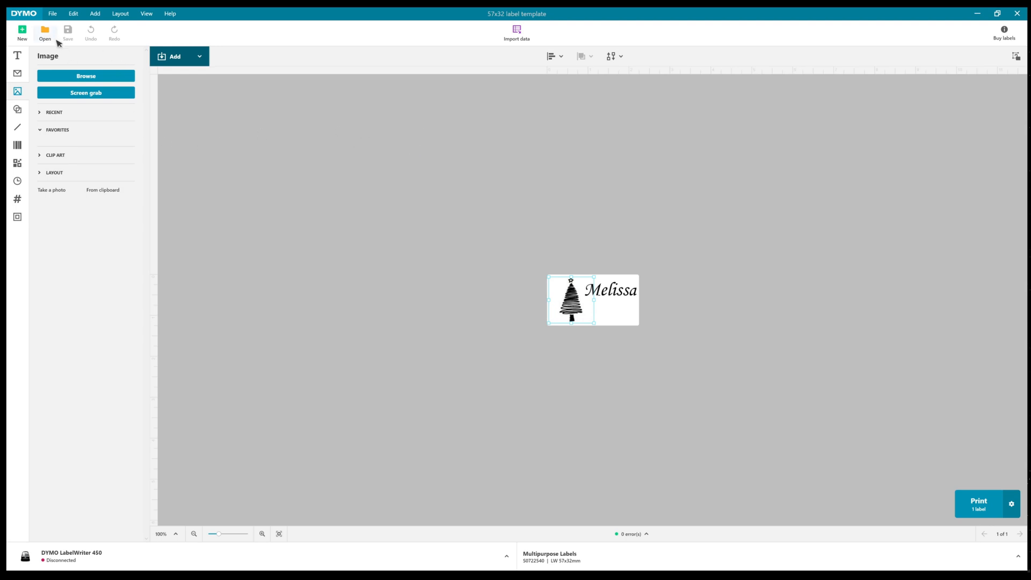
left_click(516, 32)
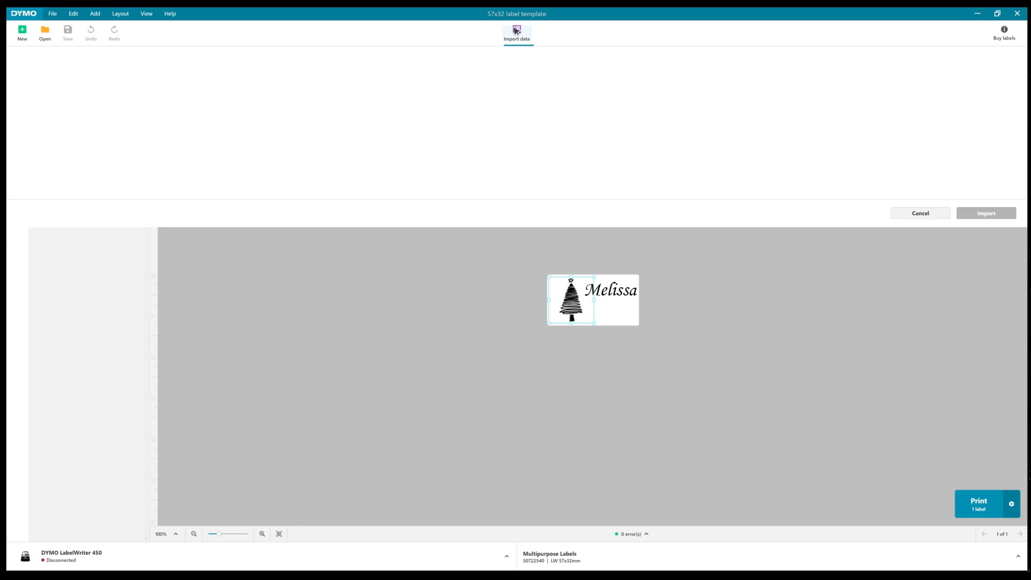
left_click(517, 32)
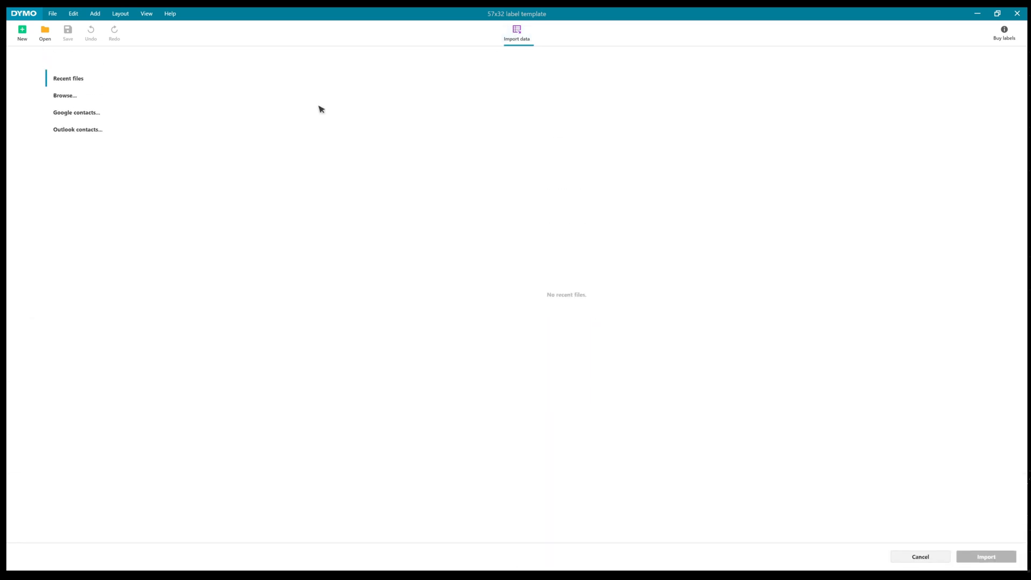
mouse_move(76, 113)
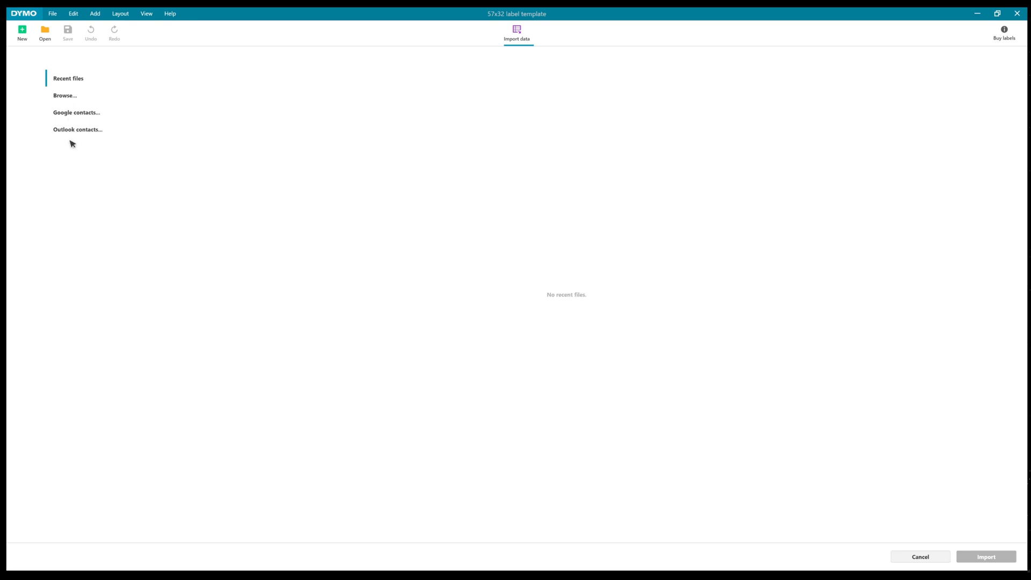
mouse_move(928, 557)
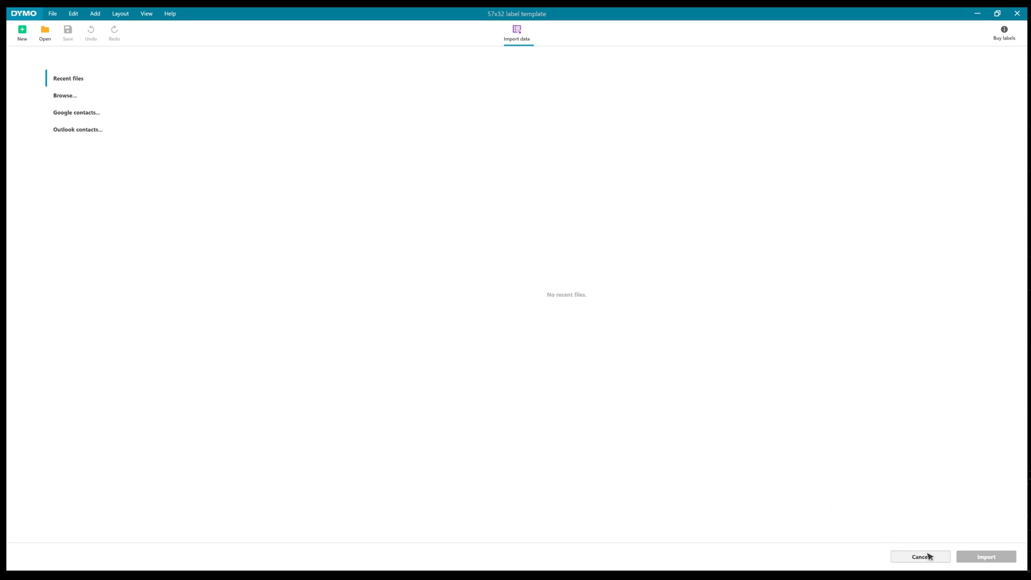
left_click(920, 556)
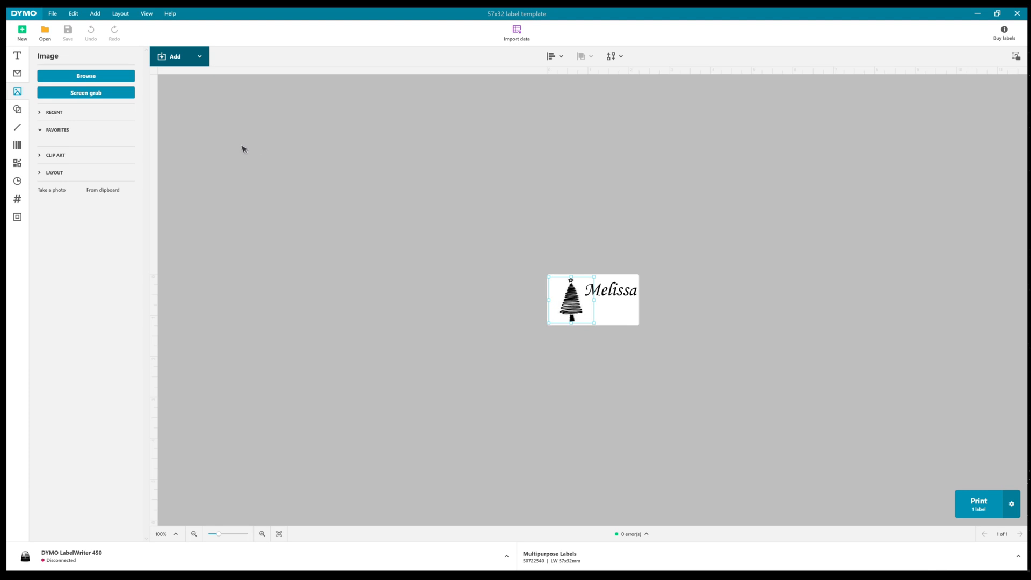
mouse_move(121, 103)
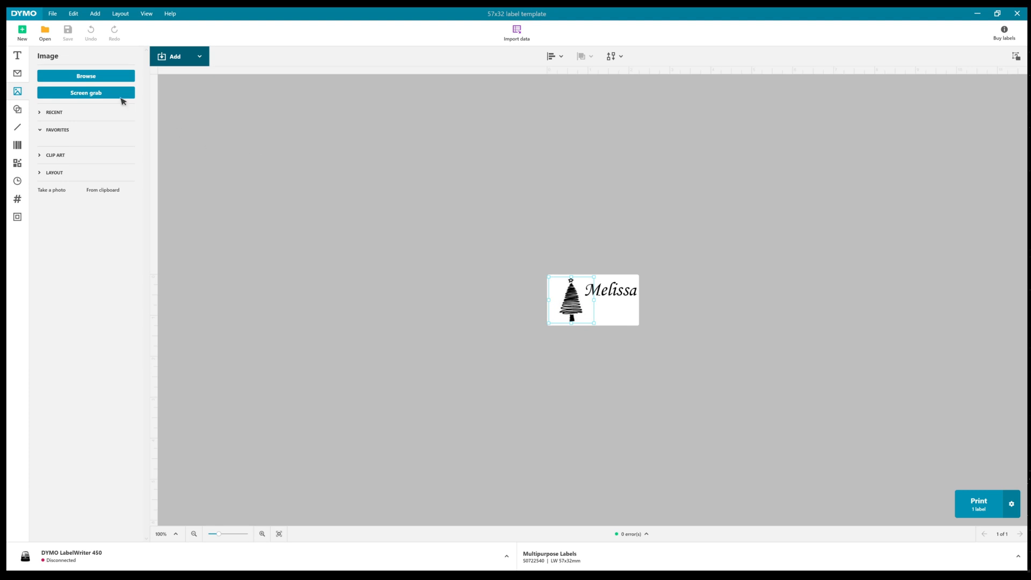
mouse_move(44, 31)
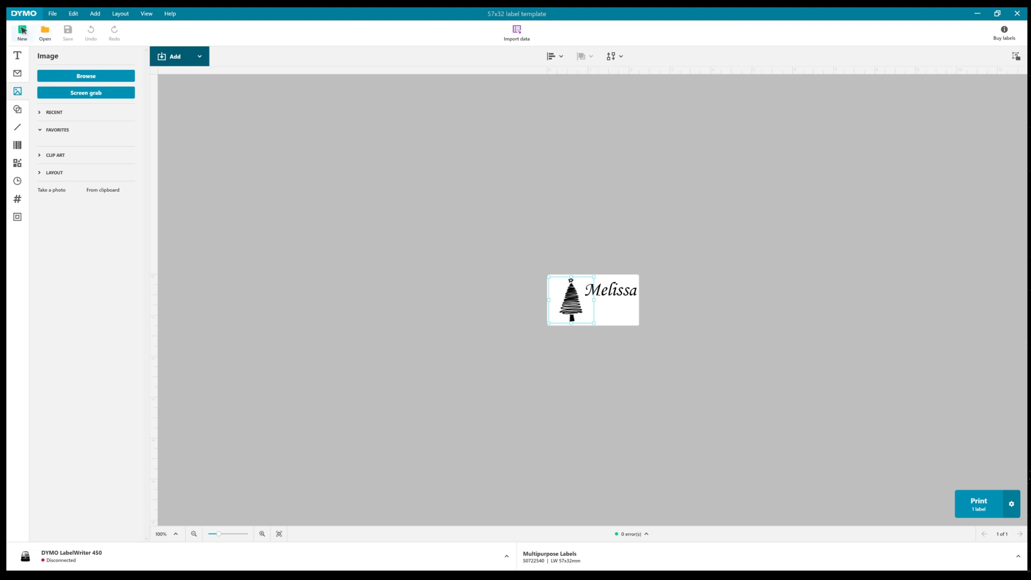
Start a new label to list the Simple templates for LabelWriter 450 multipurpose labels
left_click(22, 32)
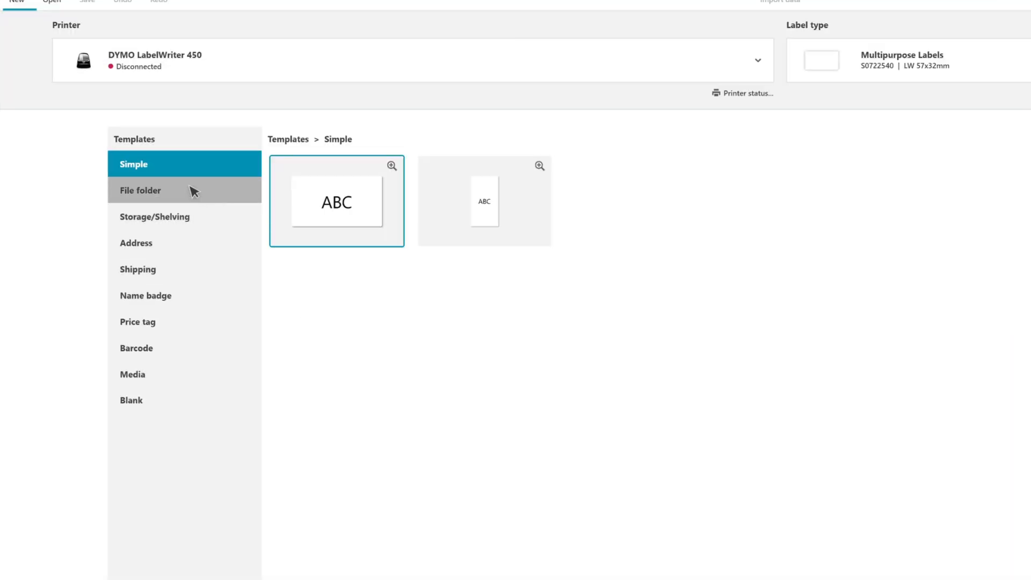
mouse_move(220, 374)
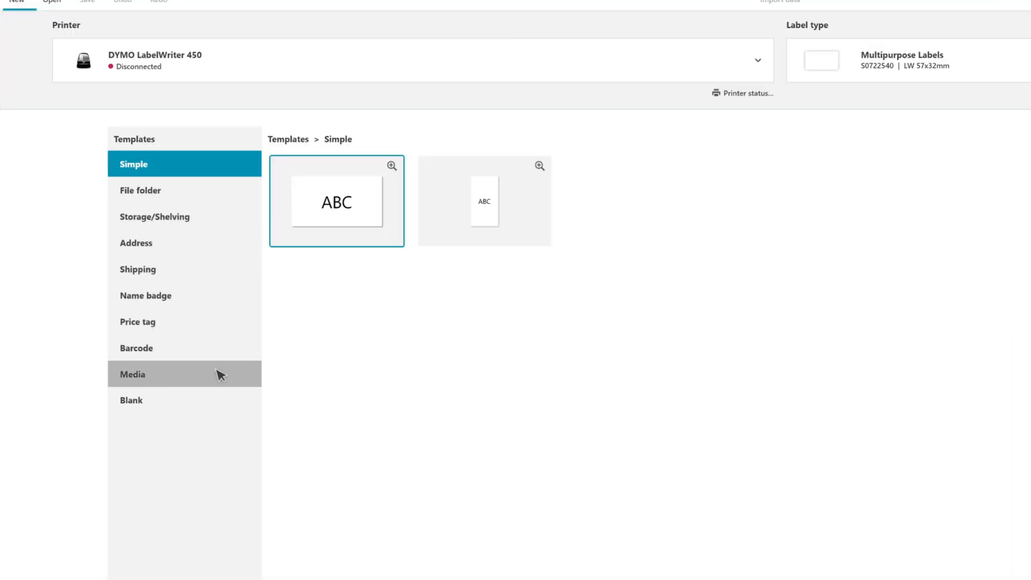
mouse_move(329, 313)
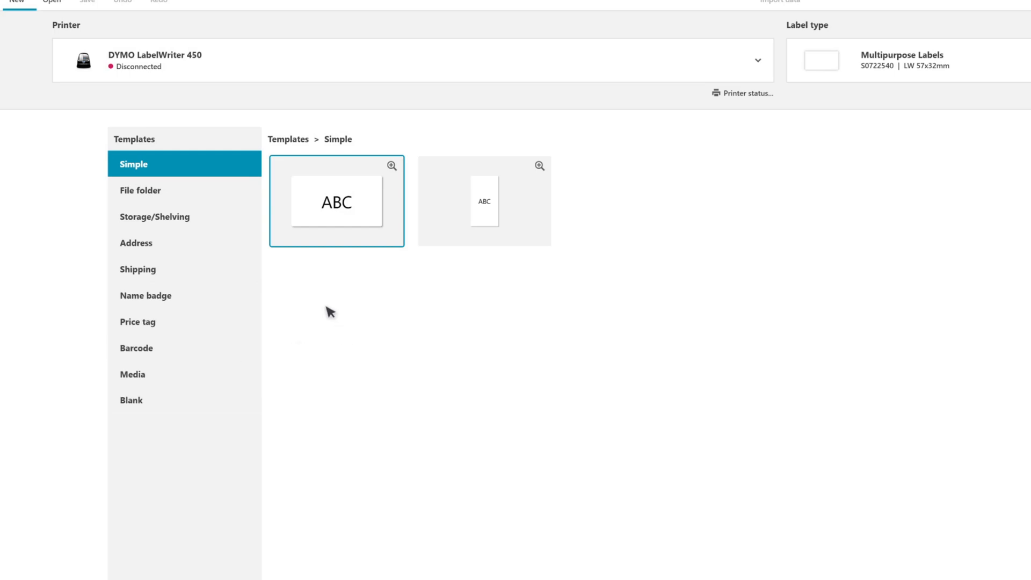
mouse_move(397, 270)
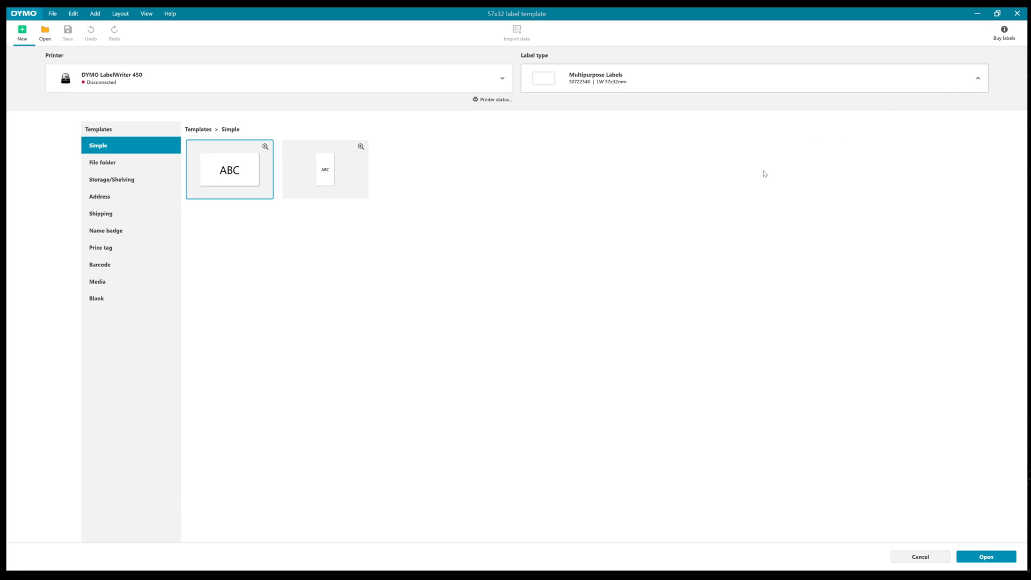
mouse_move(738, 223)
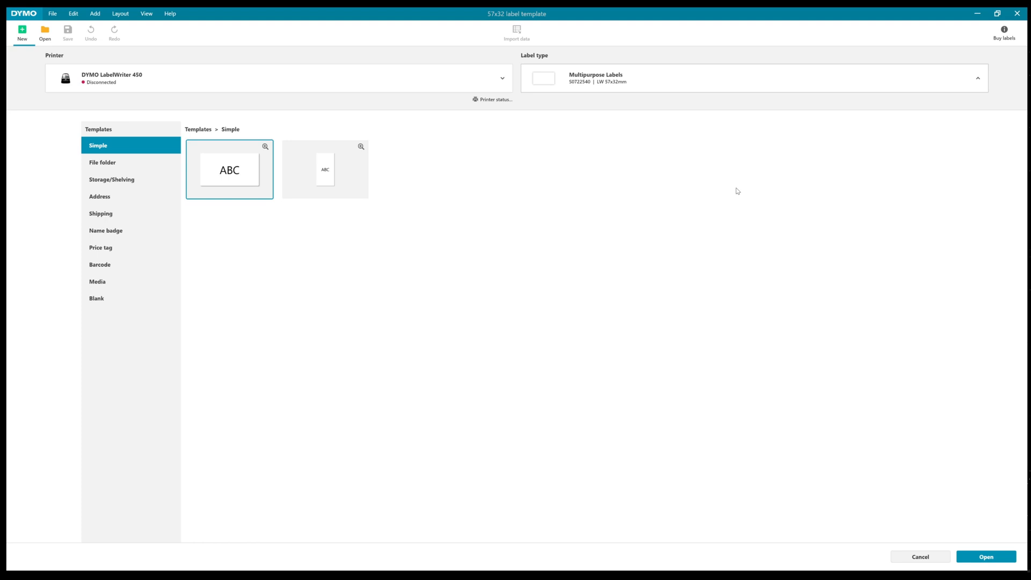
mouse_move(727, 193)
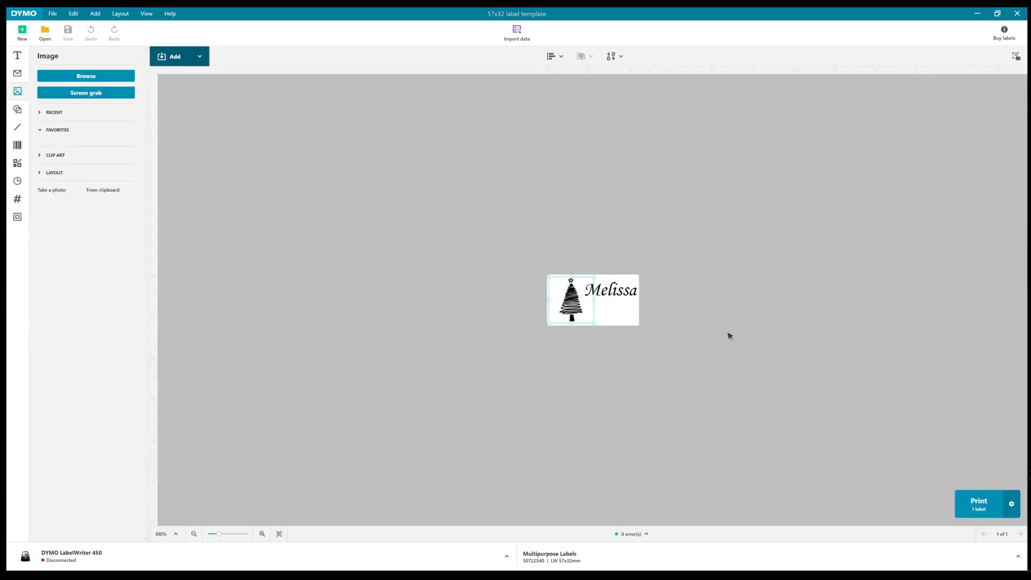
mouse_move(472, 245)
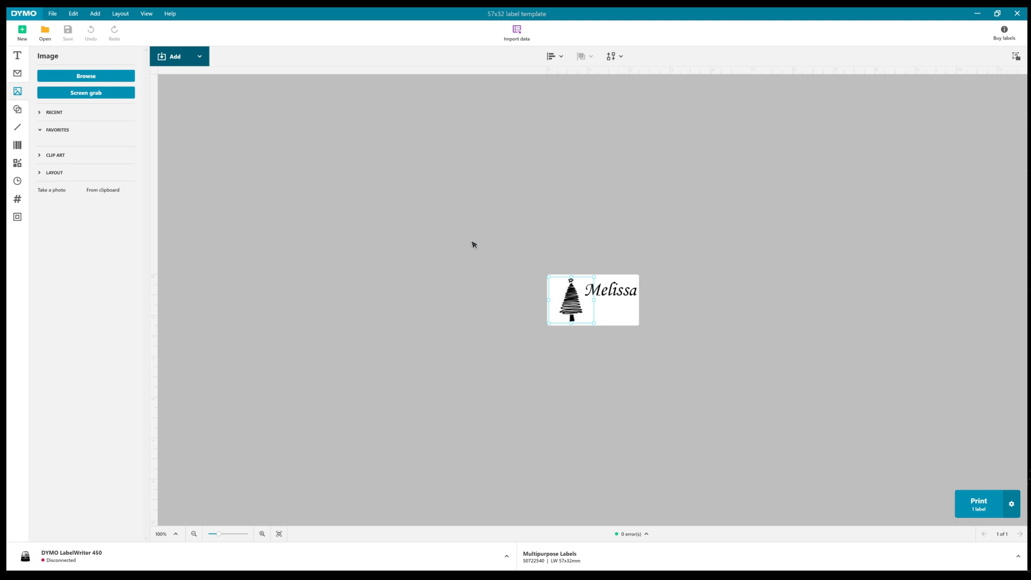
mouse_move(304, 177)
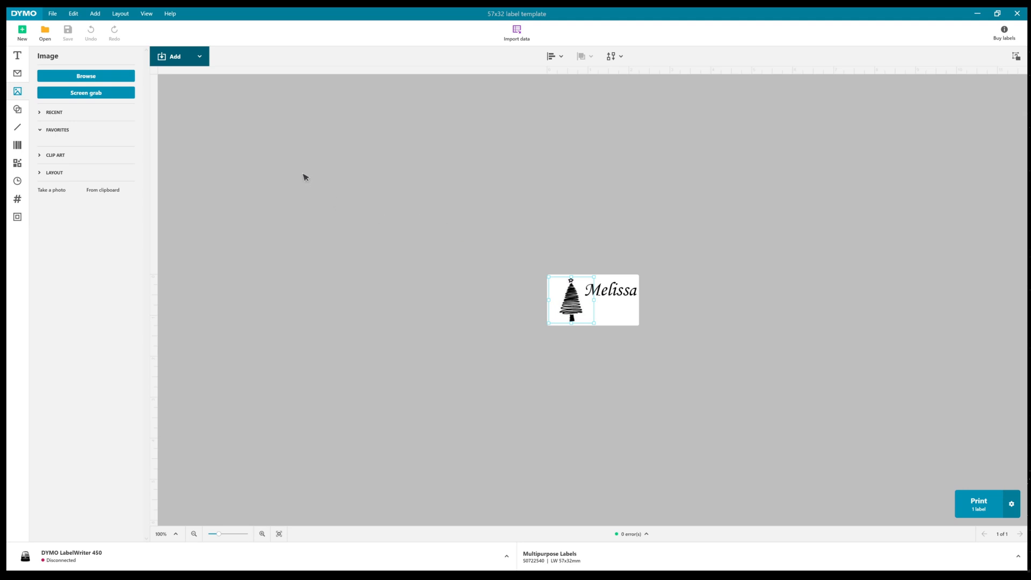
mouse_move(342, 170)
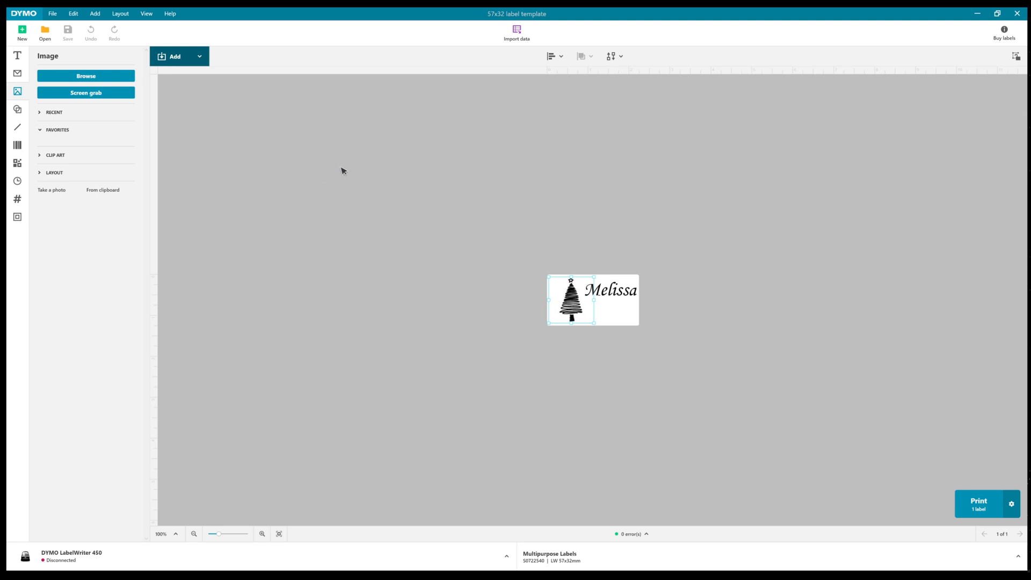